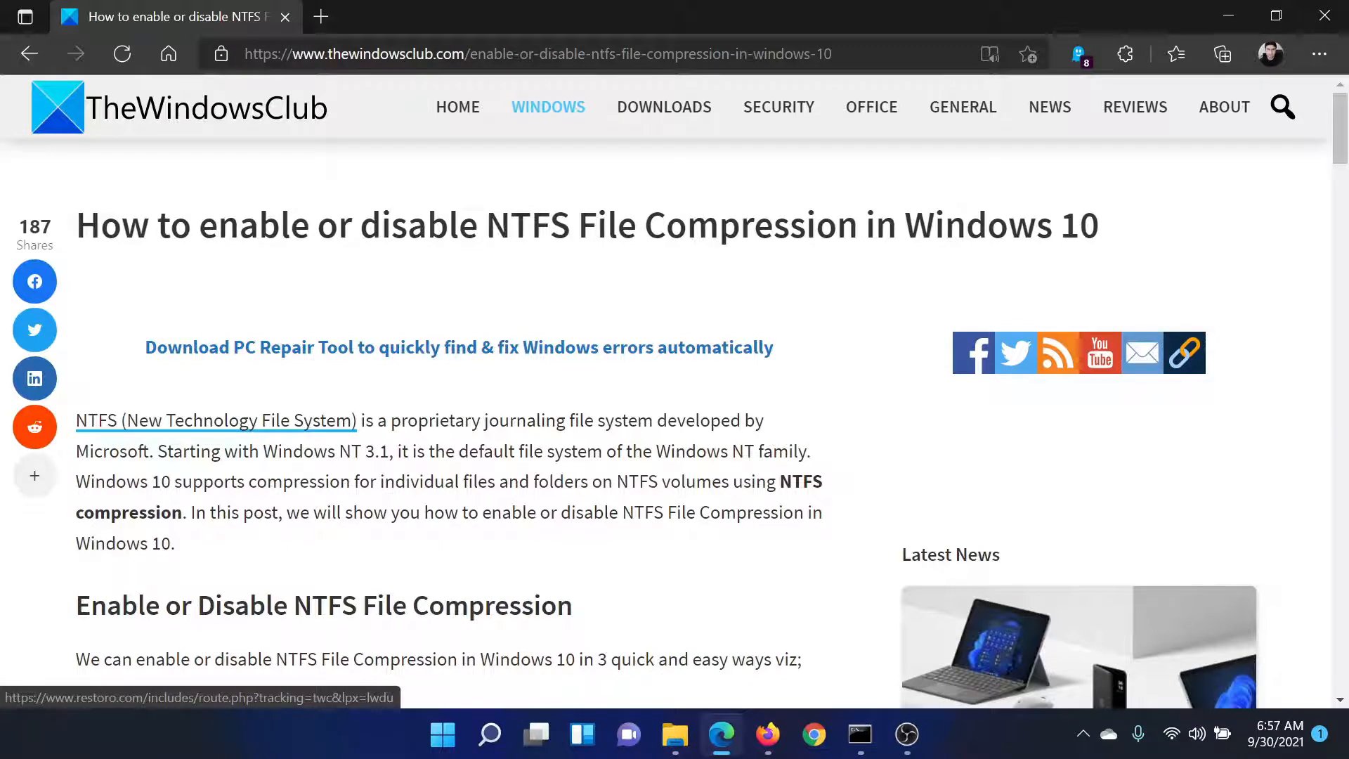
pyautogui.moveTo(631, 329)
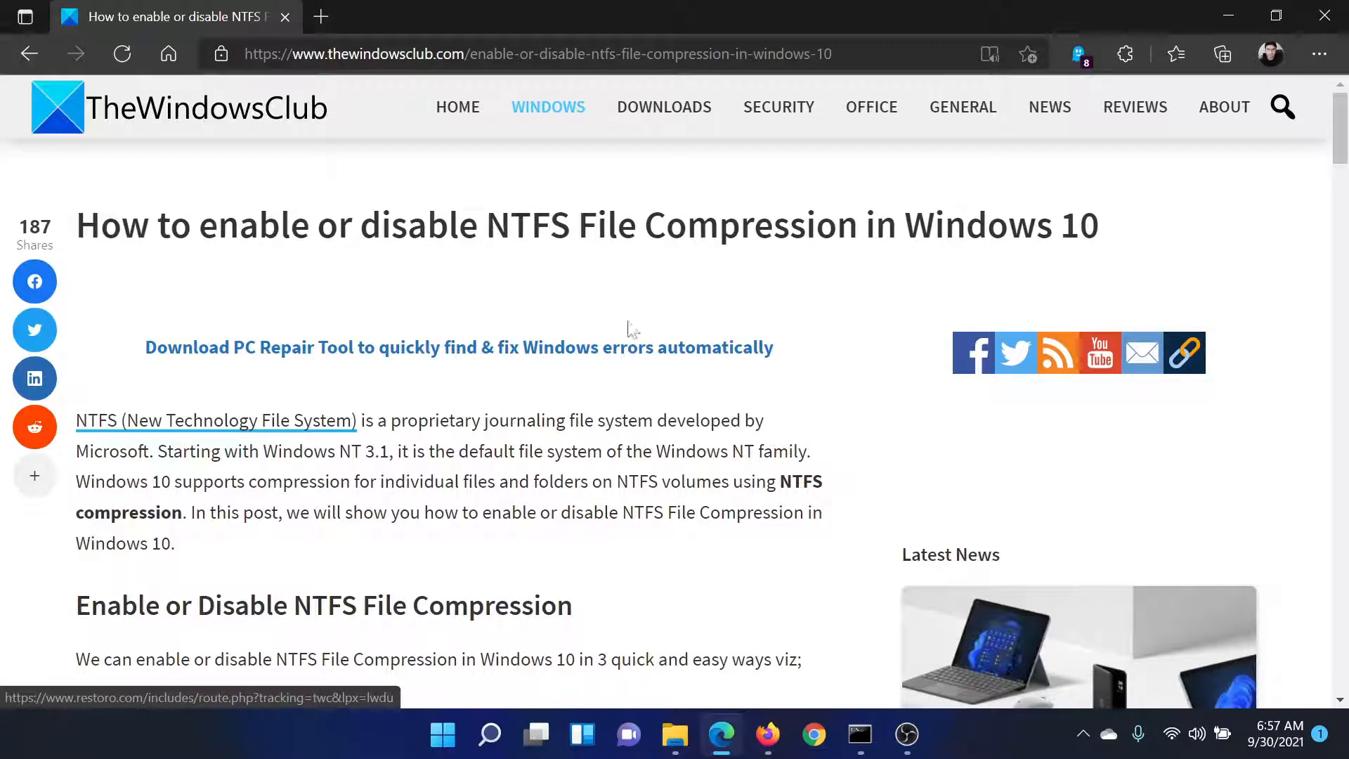
# Reach the article's Command Prompt method with the enable and disable fsutil commands.
pyautogui.scroll(-3)
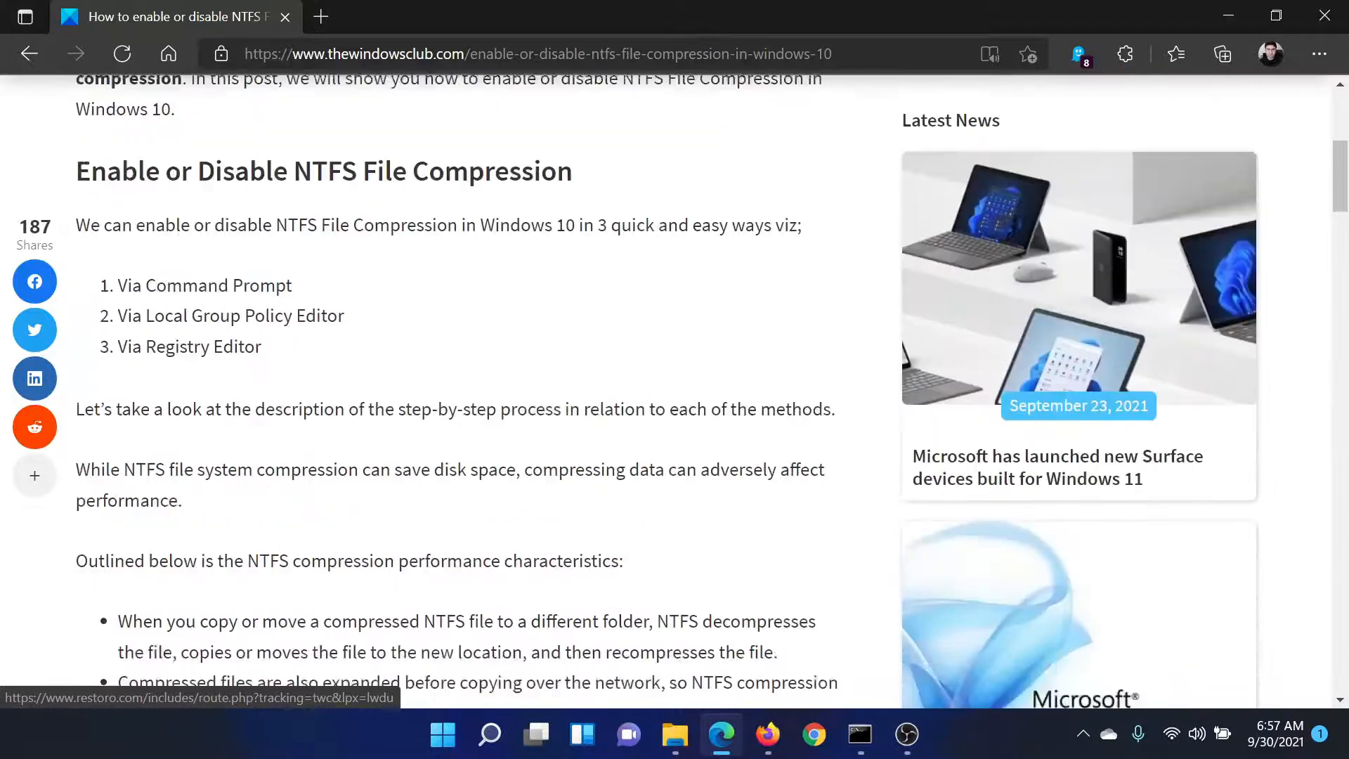
pyautogui.scroll(-3)
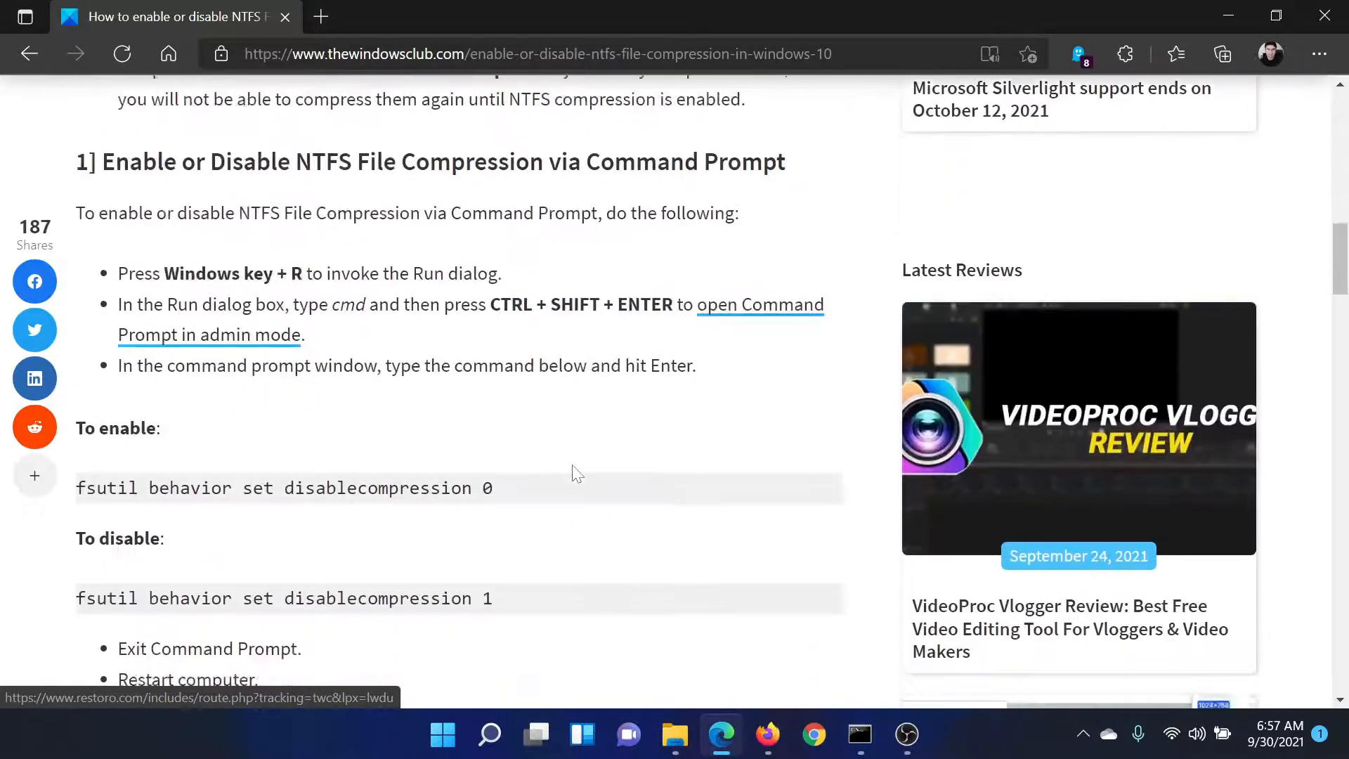
pyautogui.scroll(-3)
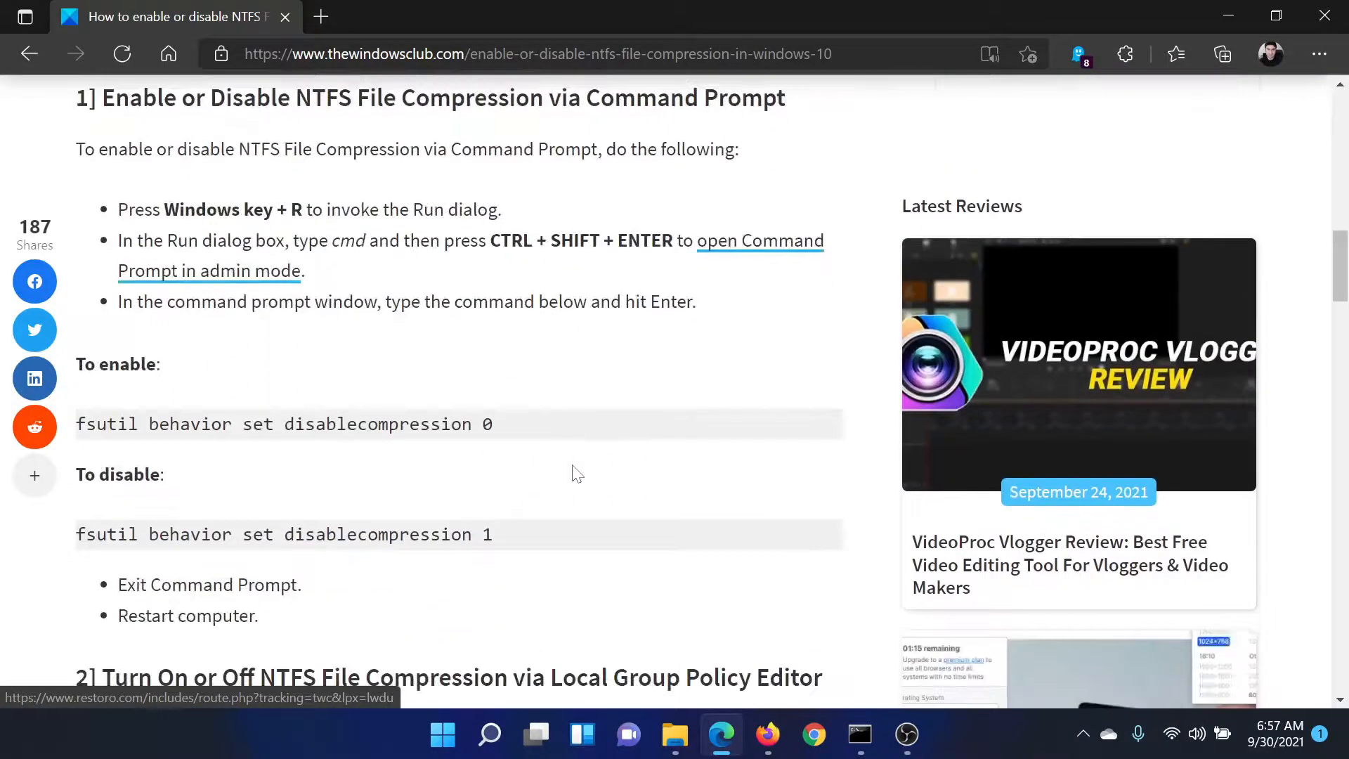
pyautogui.click(489, 734)
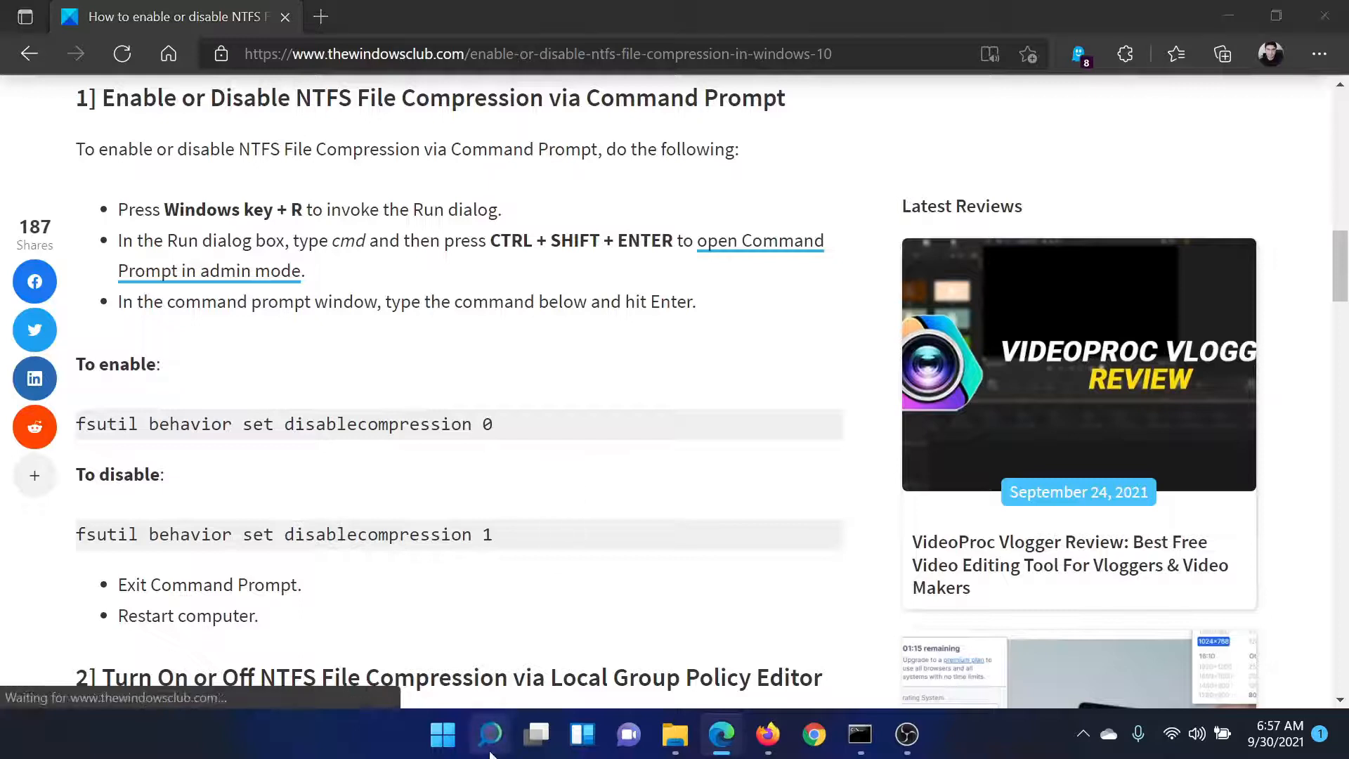
# Search 'command' from the taskbar and launch Command Prompt as administrator.
pyautogui.click(489, 735)
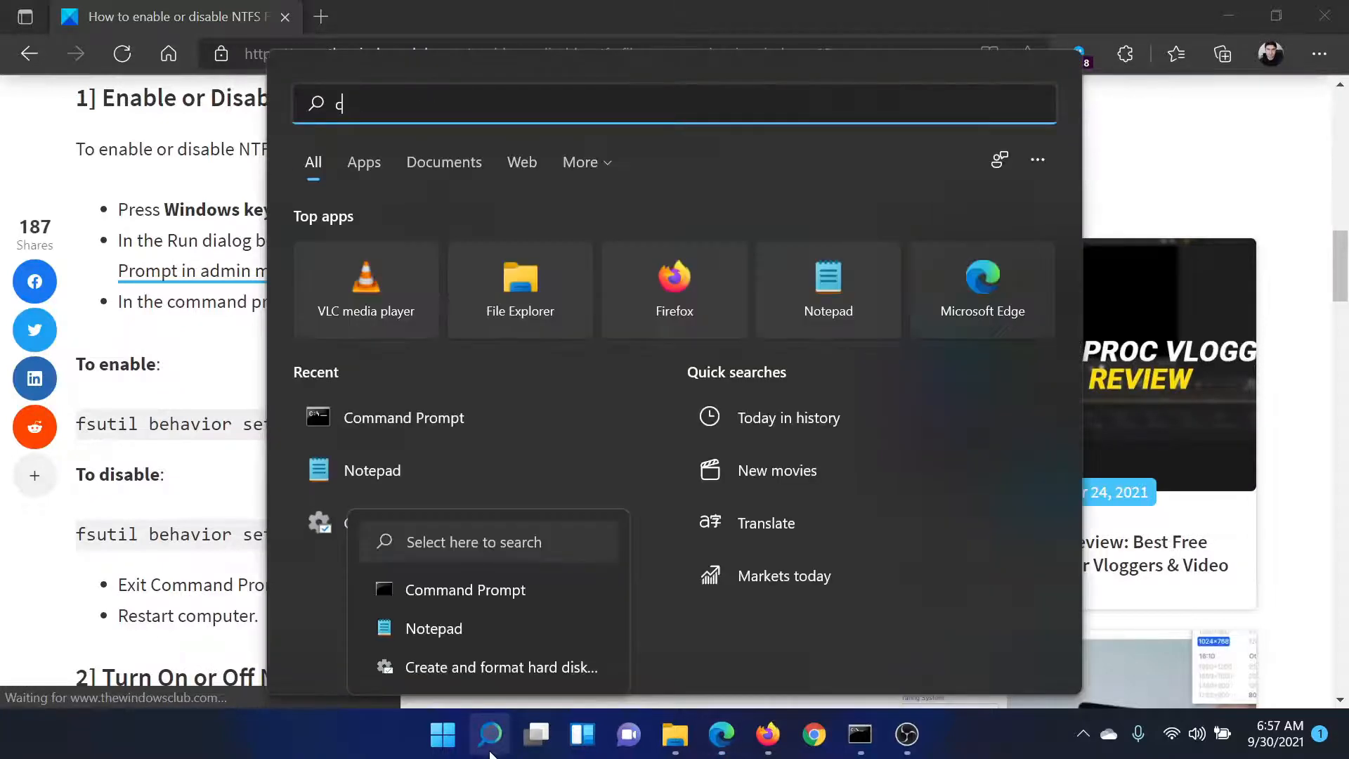
pyautogui.write('omm')
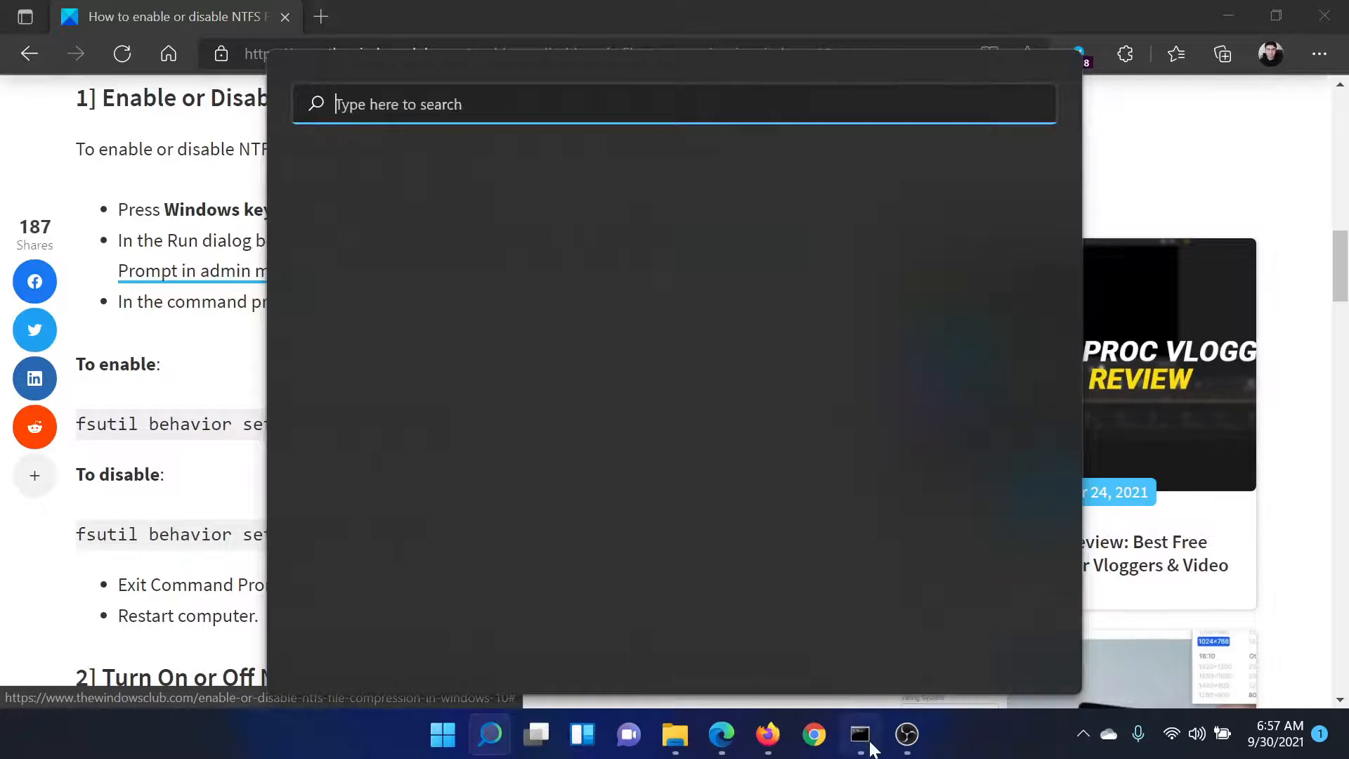
pyautogui.click(859, 735)
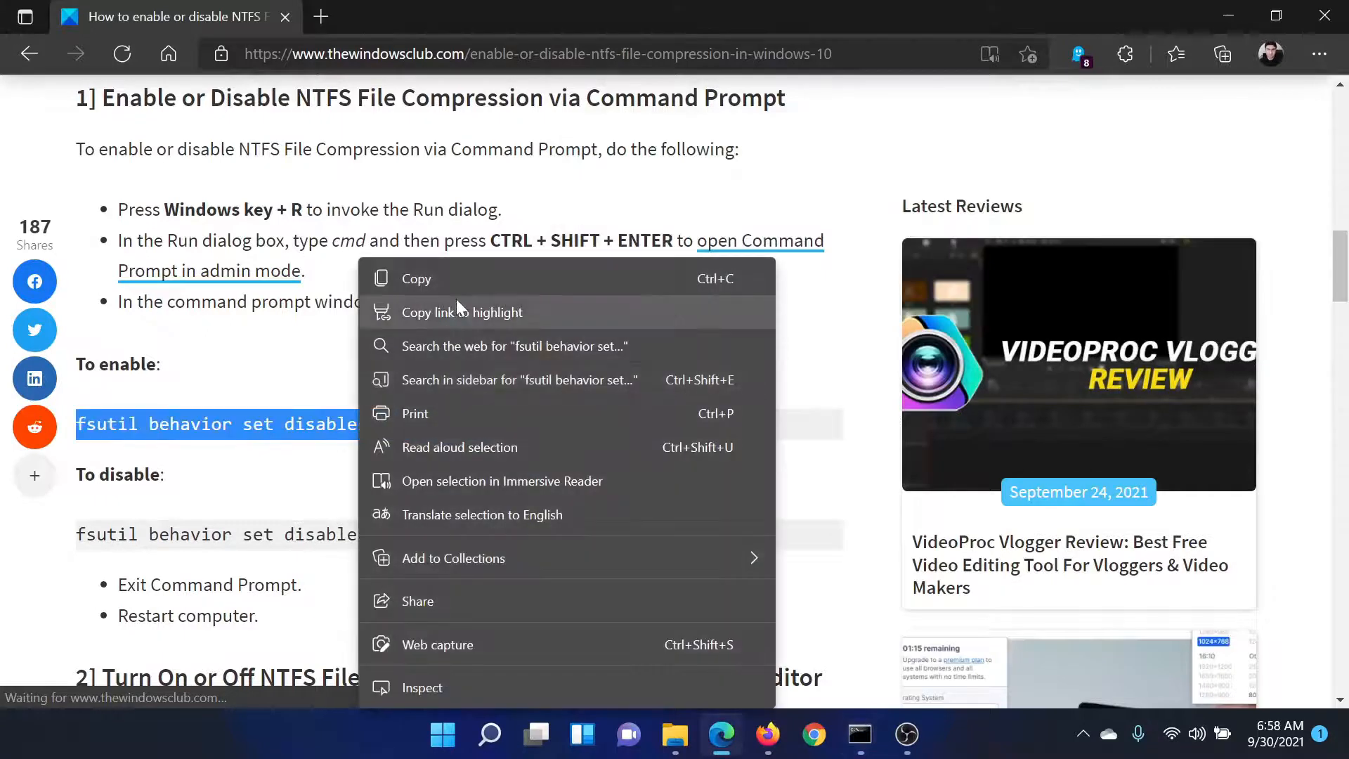
# Run 'fsutil behavior set disablecompression 0' in the admin prompt, then return to the article.
pyautogui.click(232, 394)
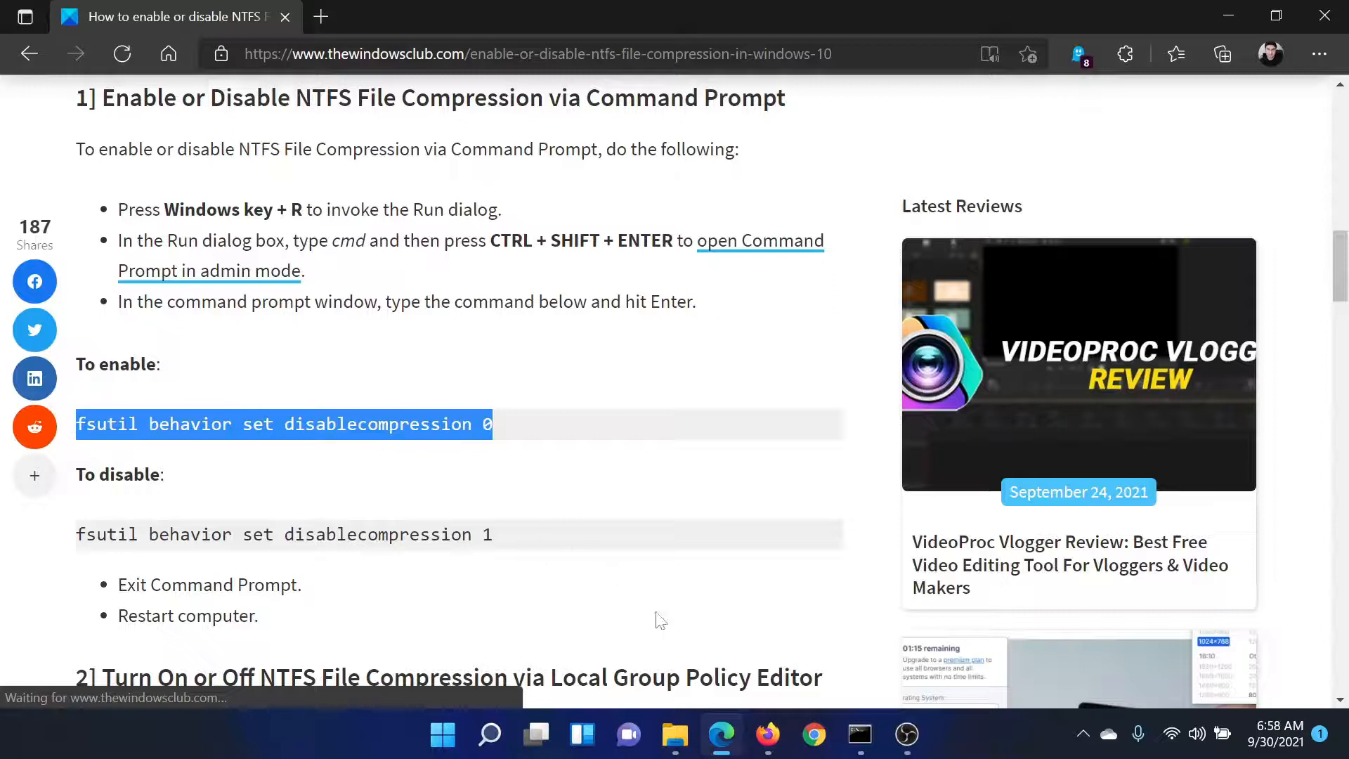
pyautogui.click(857, 735)
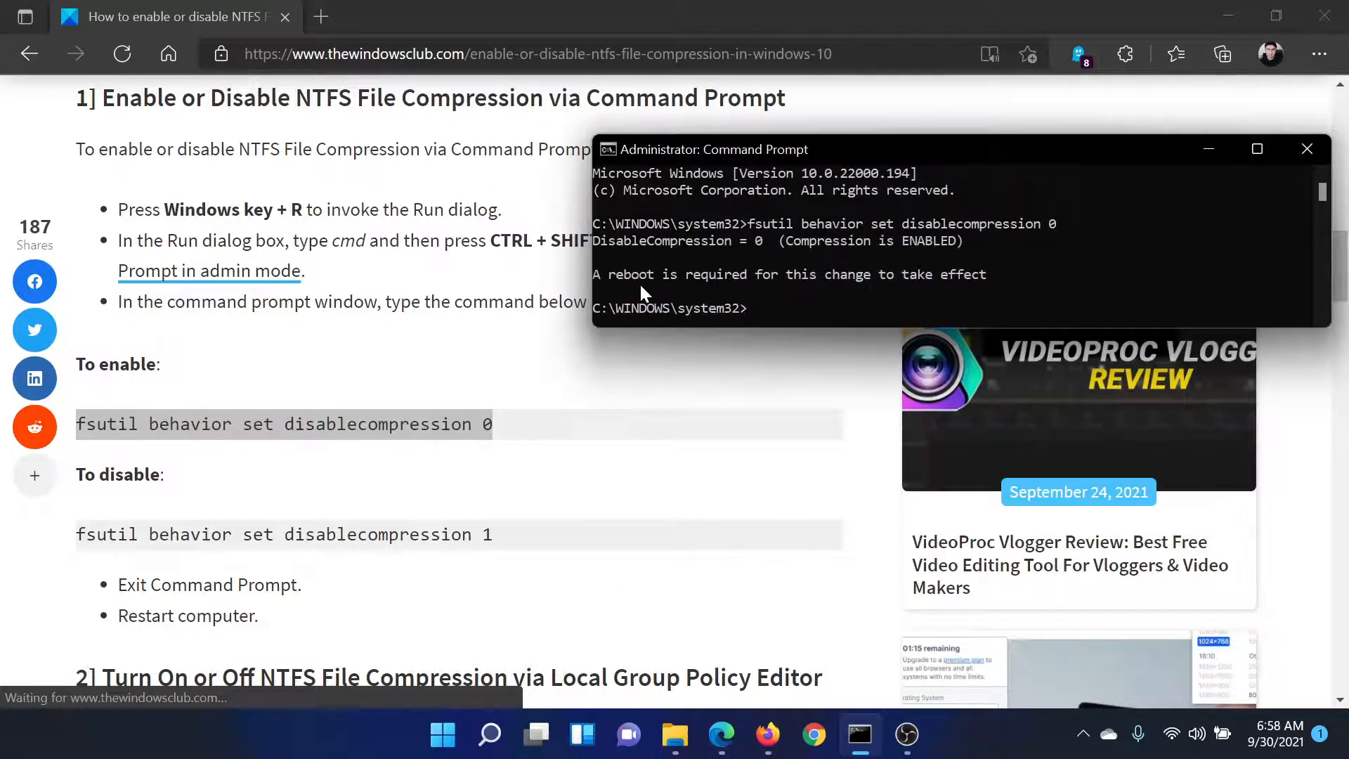
pyautogui.click(1307, 149)
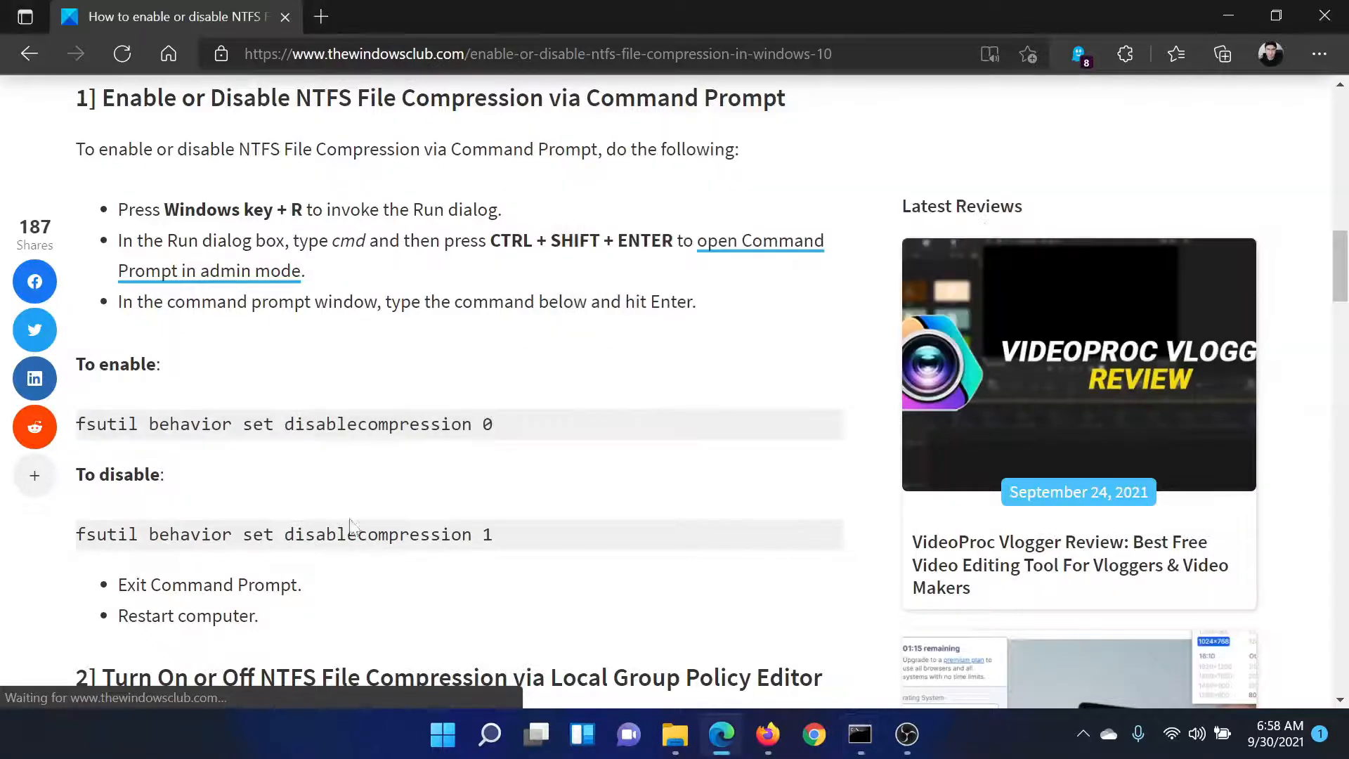
# Copy and run 'fsutil behavior set disablecompression 1' in the admin prompt, then return to the article.
pyautogui.rightClick(284, 534)
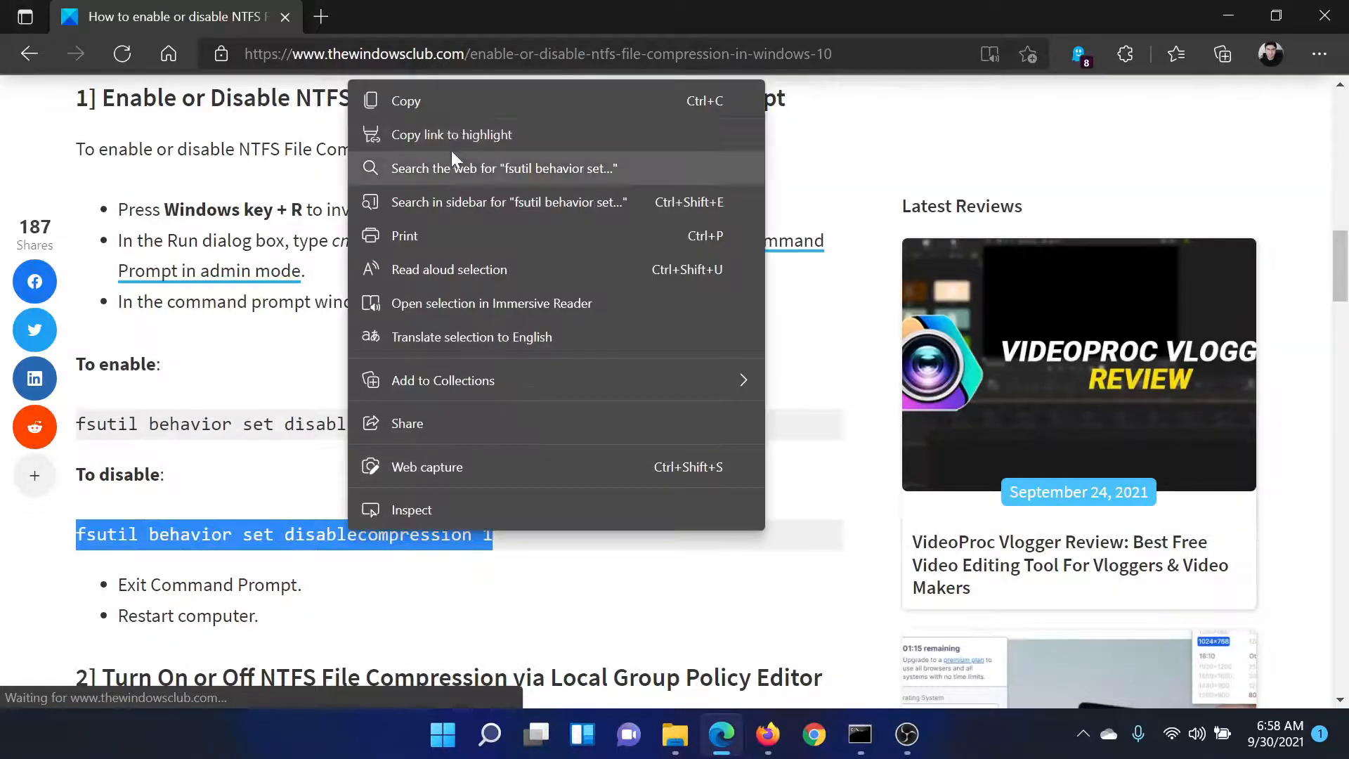
pyautogui.click(603, 637)
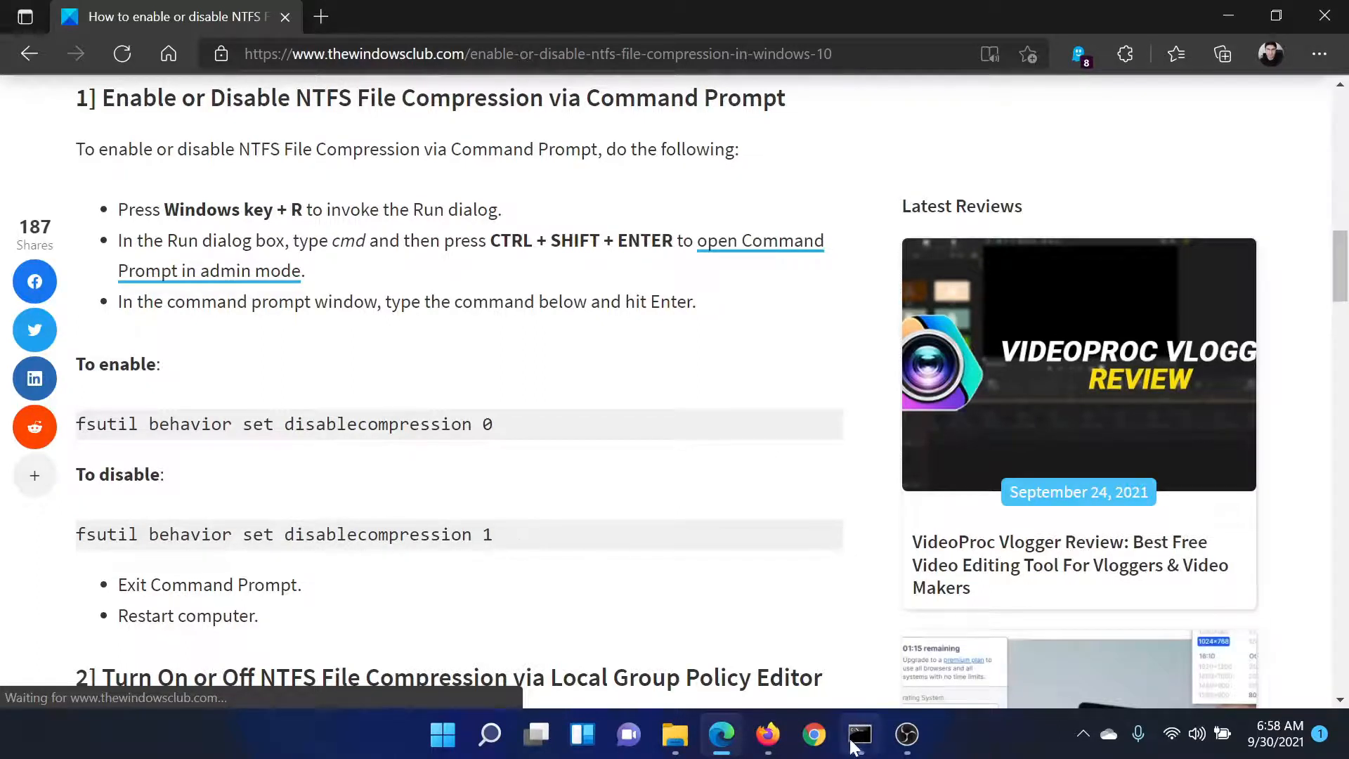
pyautogui.click(858, 735)
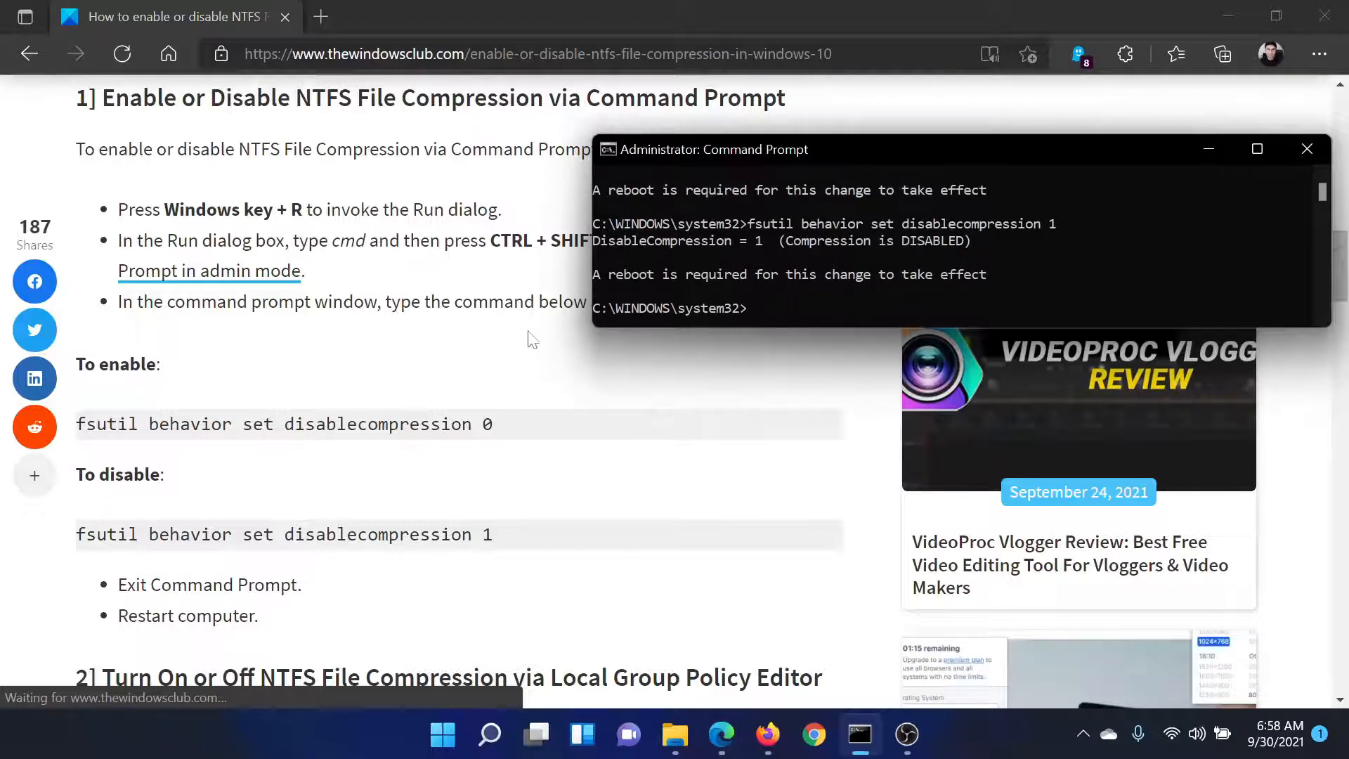
pyautogui.click(1306, 149)
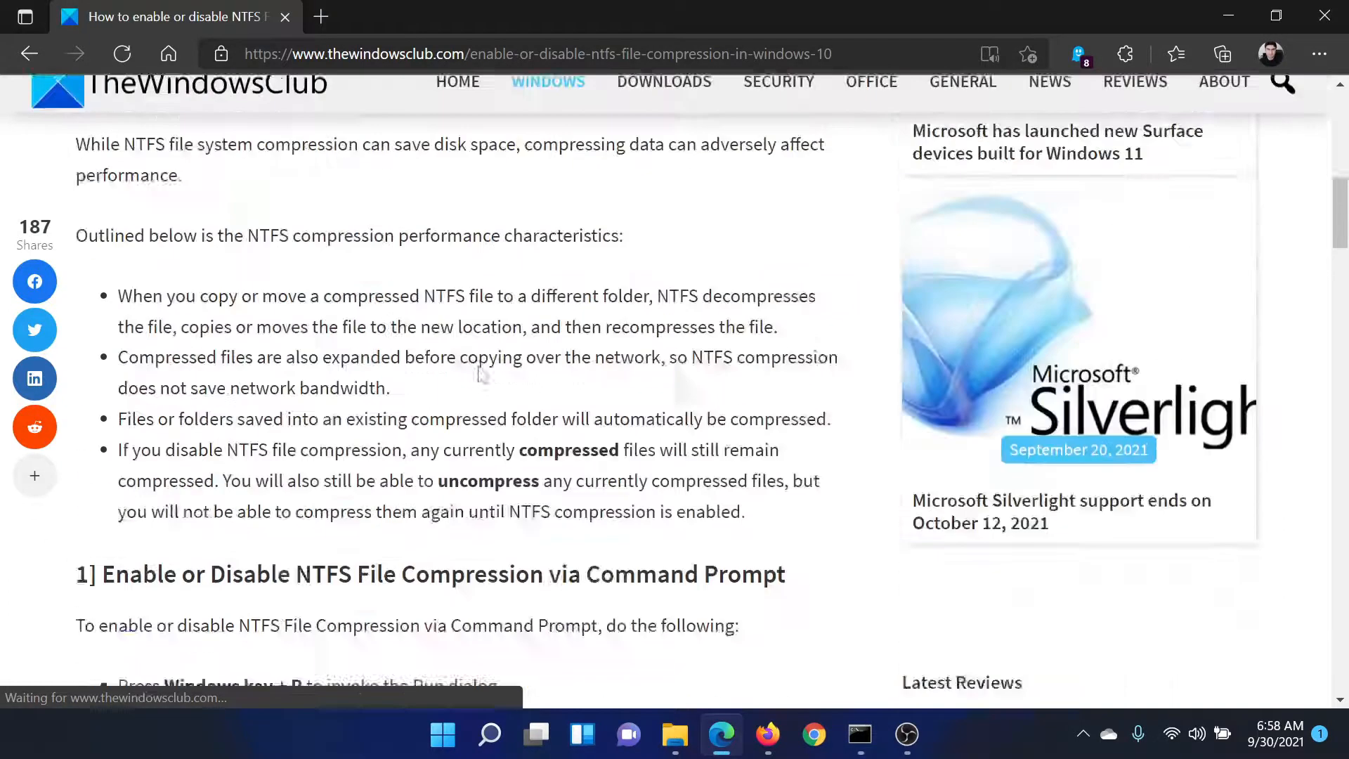